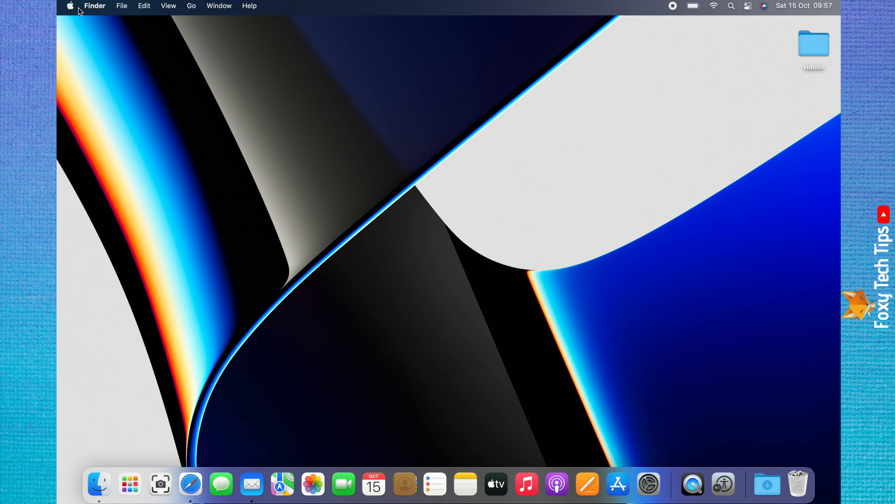
mouse_move(70, 6)
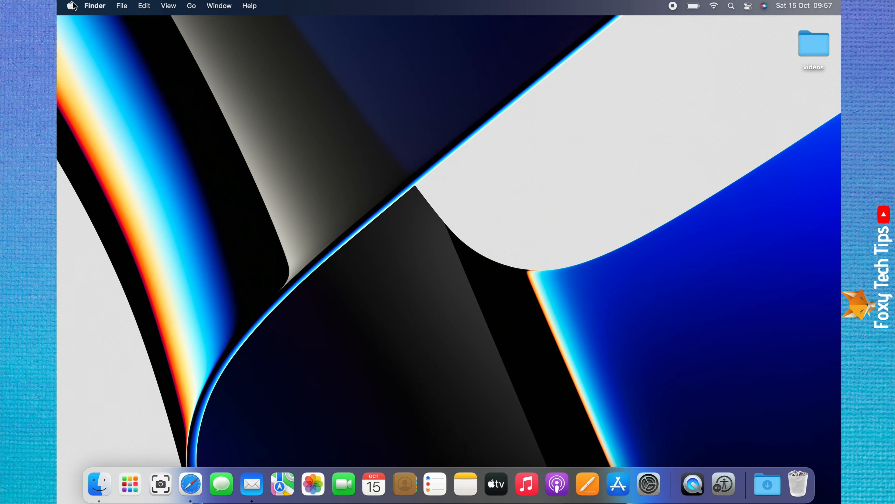
Bring up the Apple menu with About This Mac, System Preferences, Restart and Shut Down.
click(71, 5)
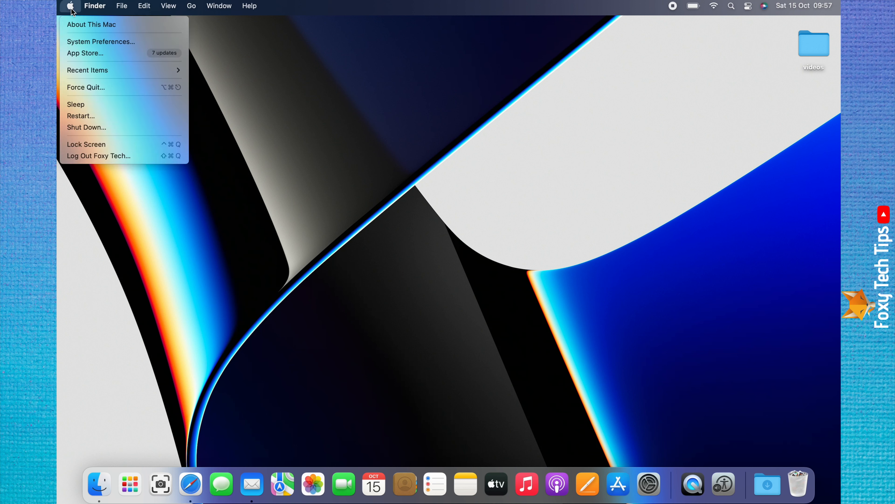
mouse_move(101, 41)
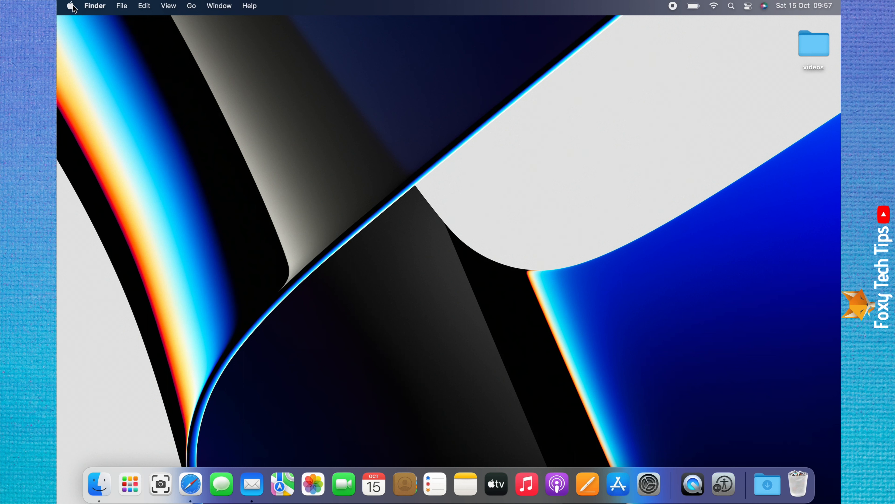
click(70, 5)
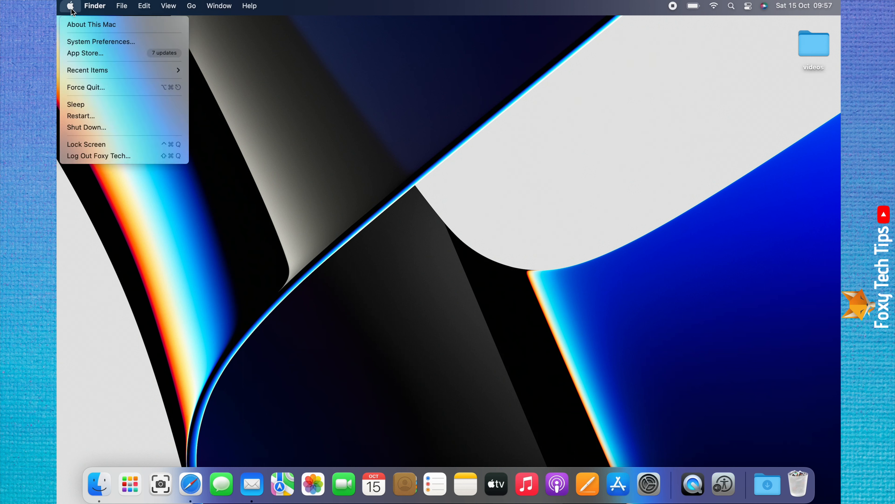
mouse_move(101, 41)
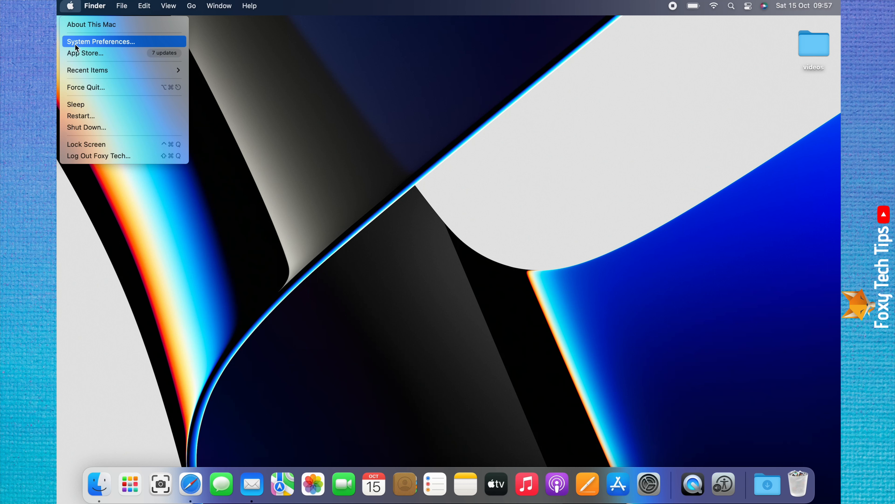
mouse_move(80, 44)
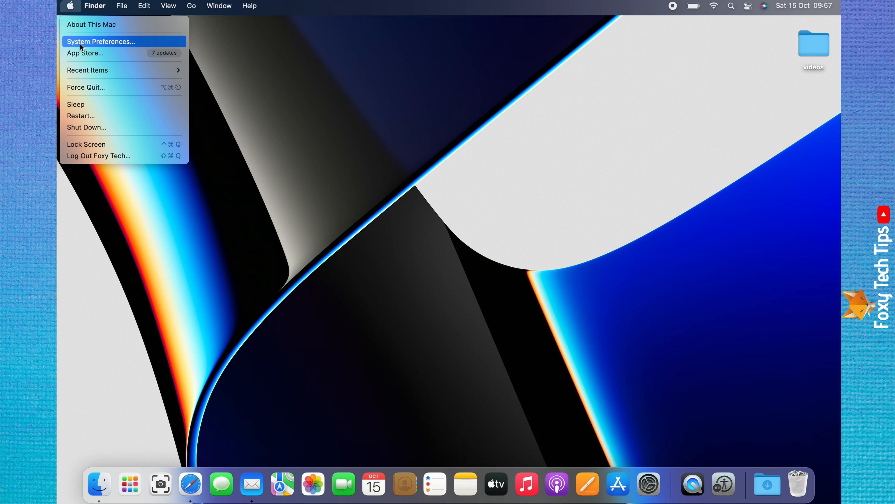
mouse_move(103, 46)
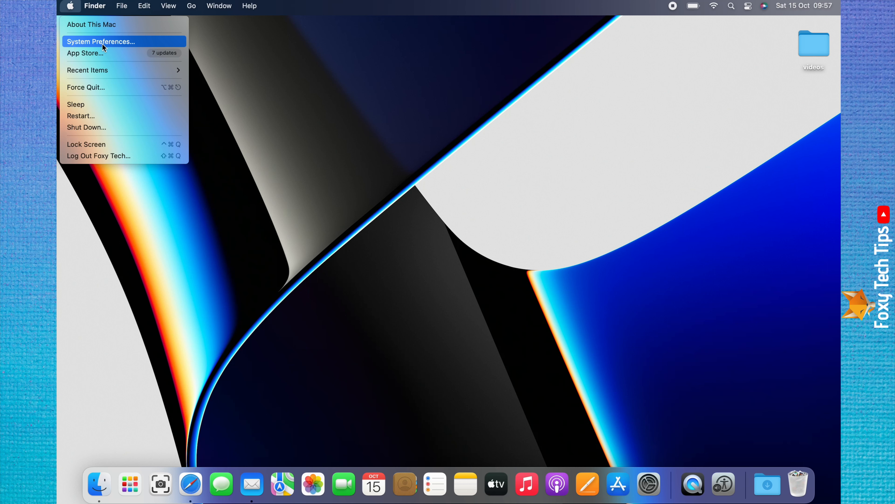
Launch System Preferences and show the Battery pane with usage history at 100%.
click(102, 41)
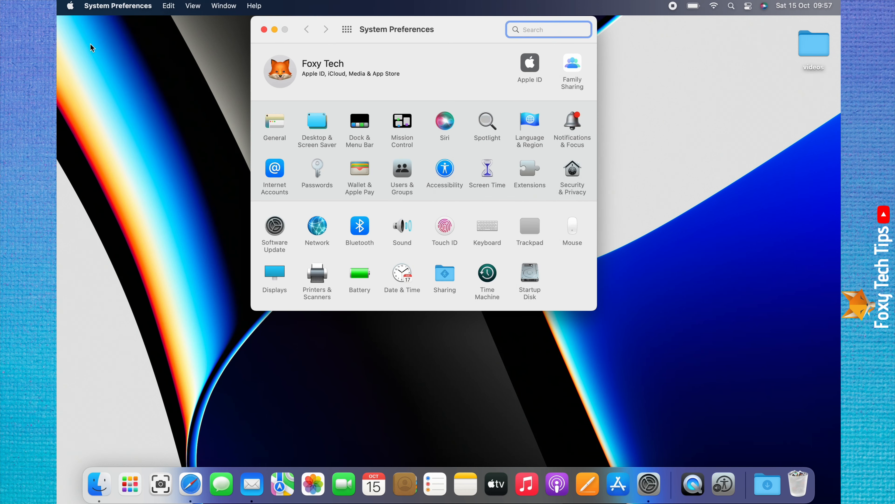
mouse_move(364, 264)
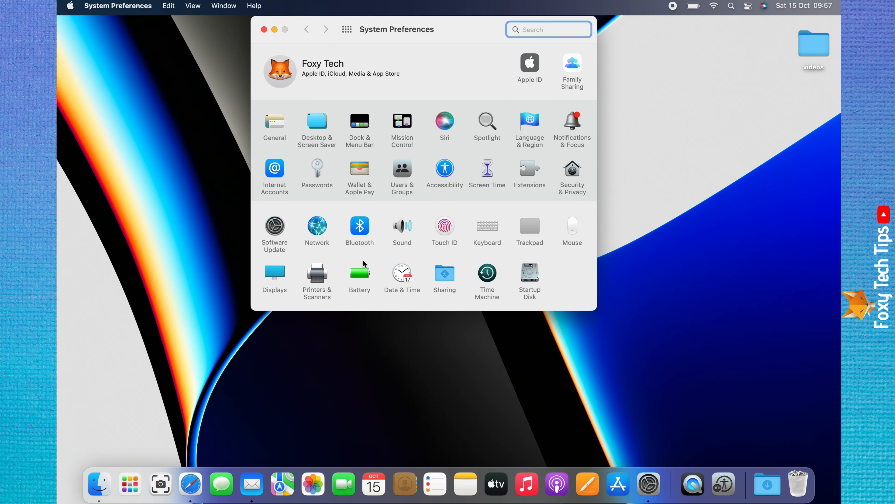
mouse_move(354, 295)
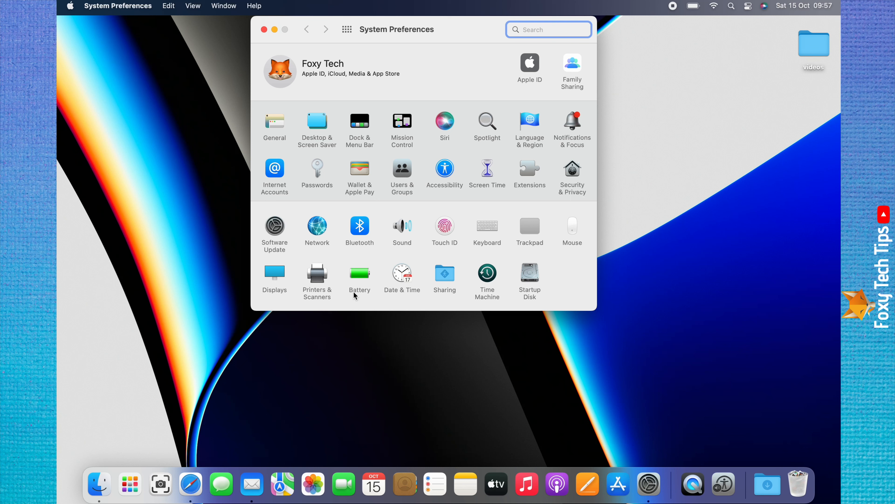
mouse_move(364, 296)
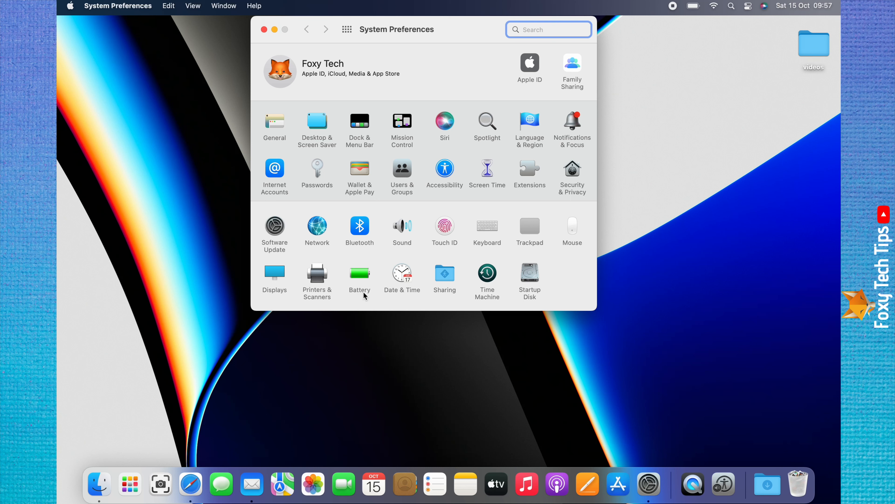
mouse_move(354, 282)
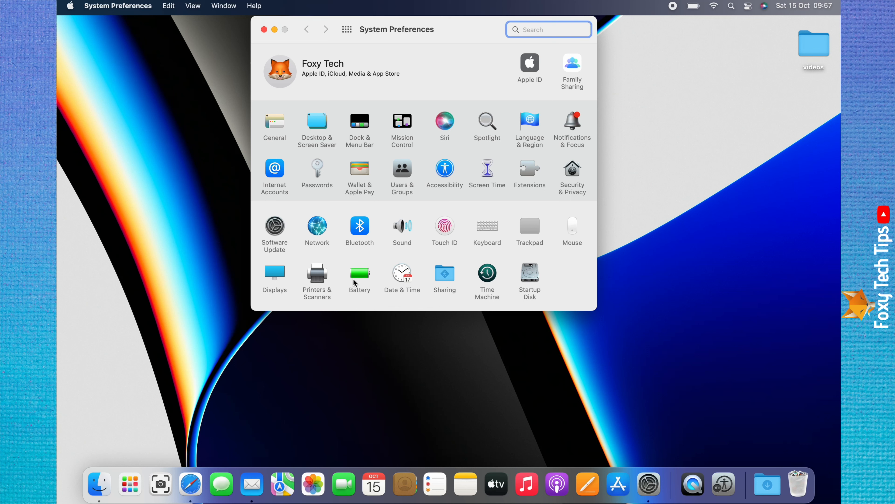
click(360, 275)
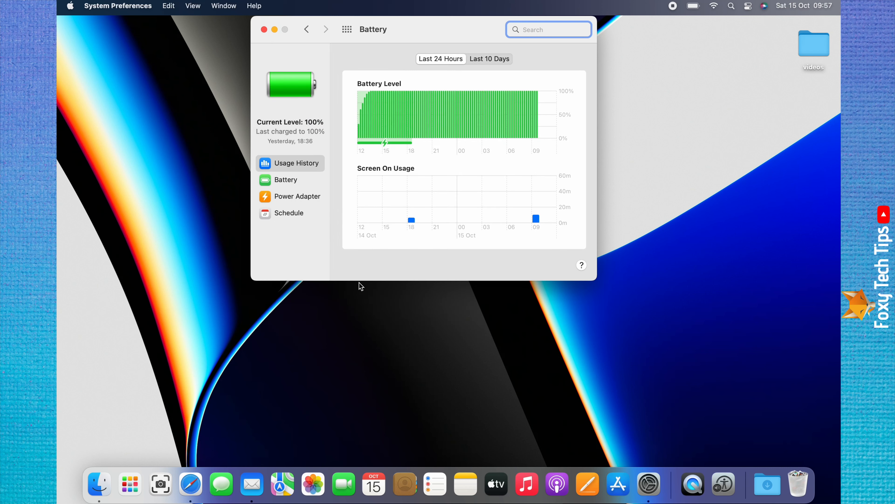
mouse_move(285, 170)
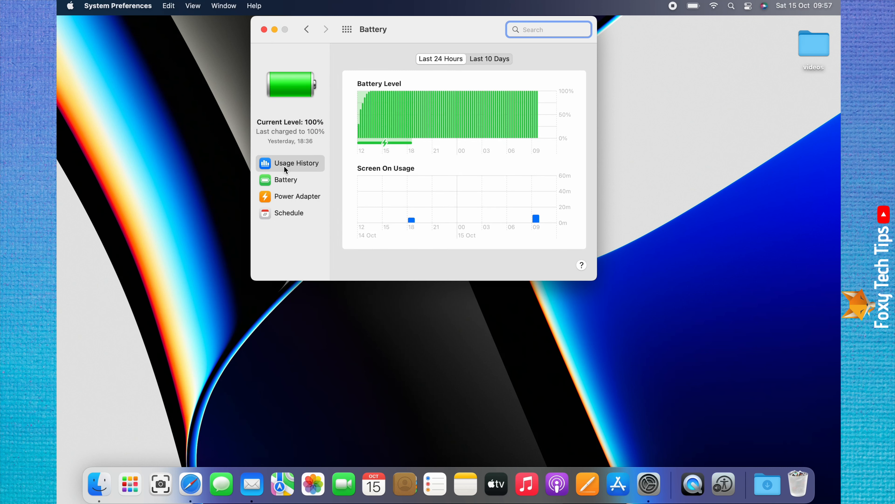
mouse_move(296, 170)
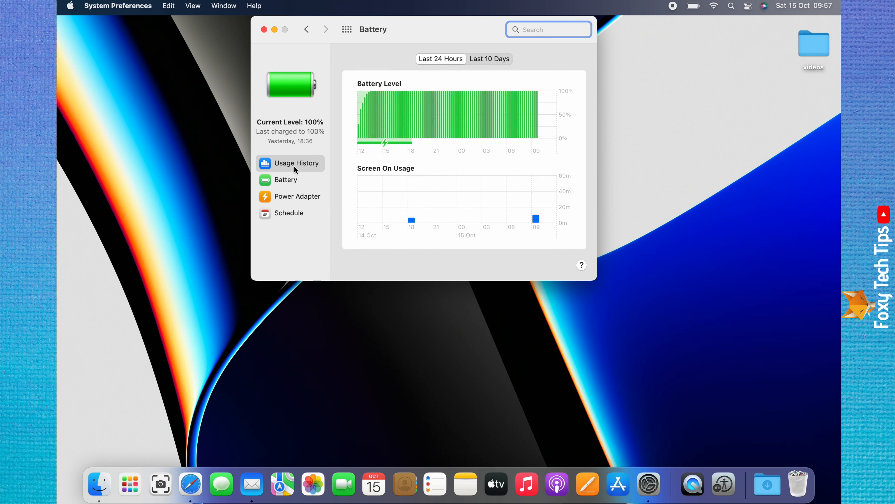
mouse_move(280, 219)
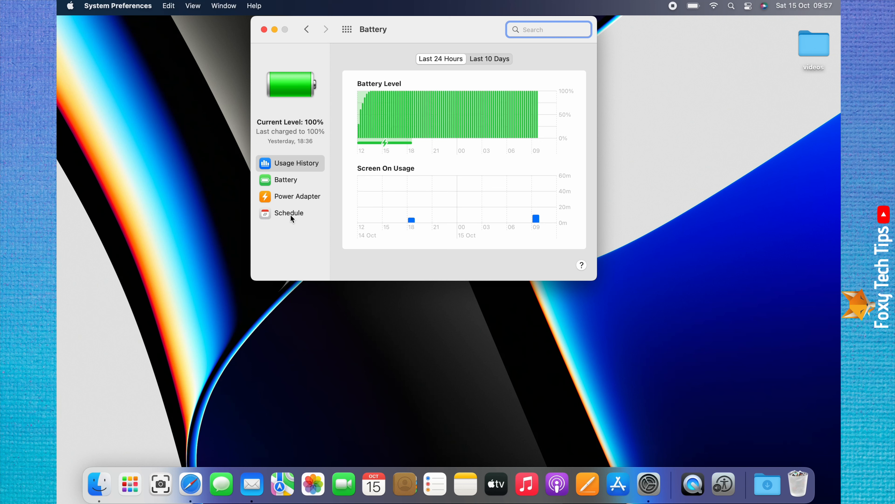
In Battery Schedule, enable Start up or wake, trying Weekends then Wednesday, and apply.
click(287, 212)
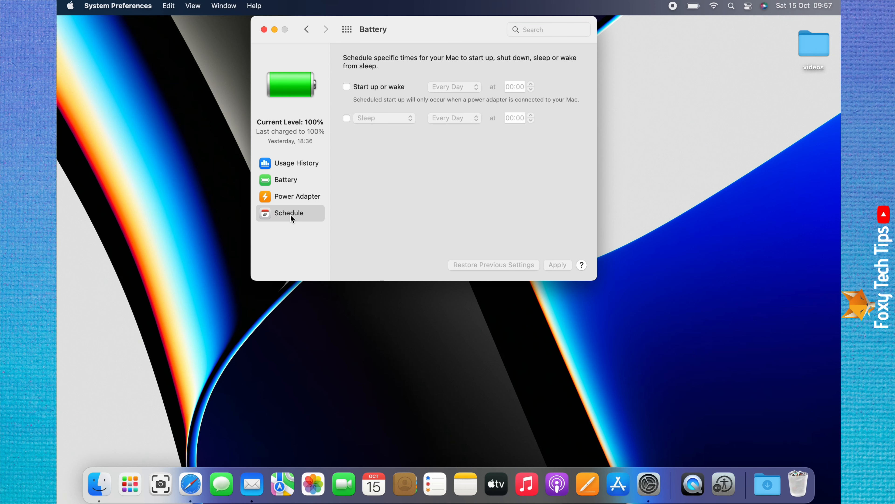
mouse_move(349, 94)
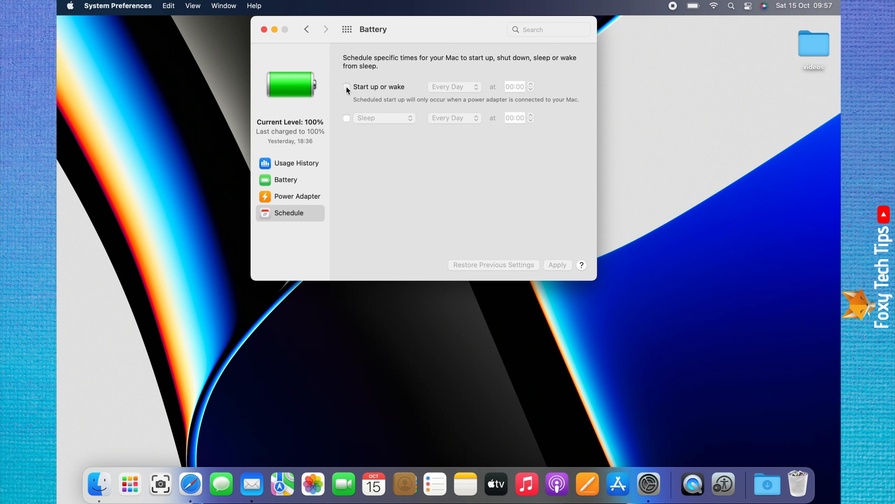
click(347, 86)
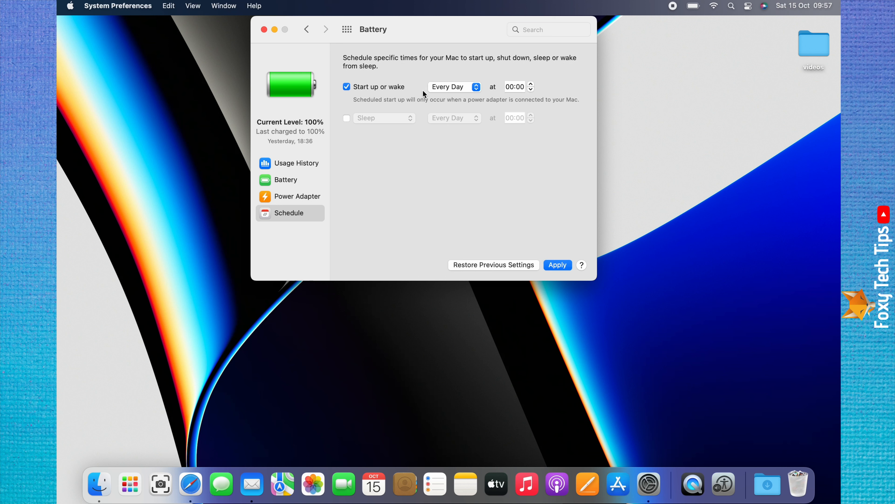
mouse_move(437, 93)
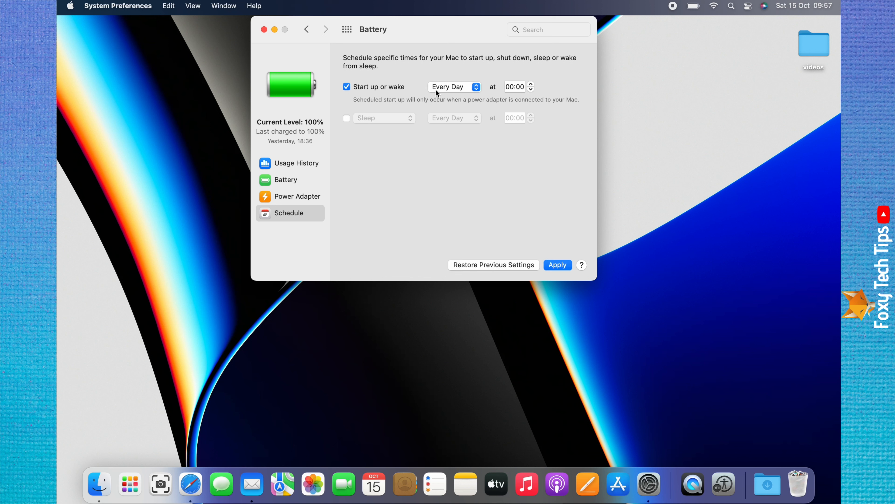
click(453, 86)
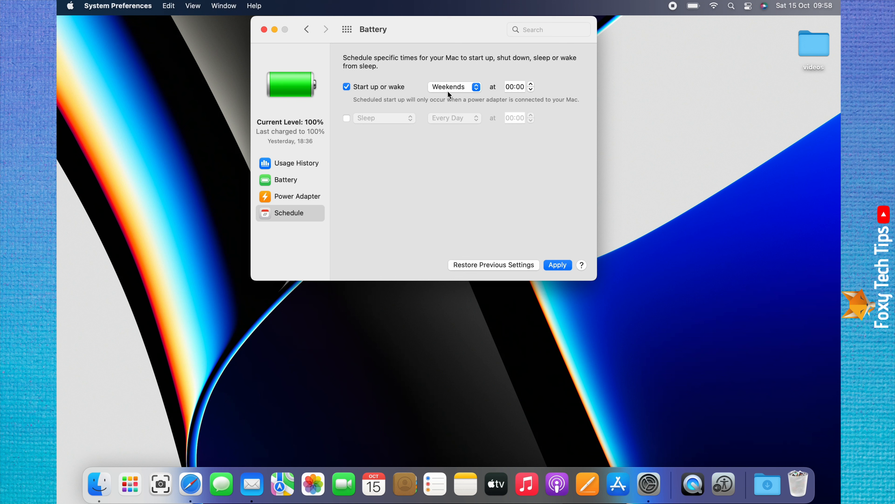
click(451, 86)
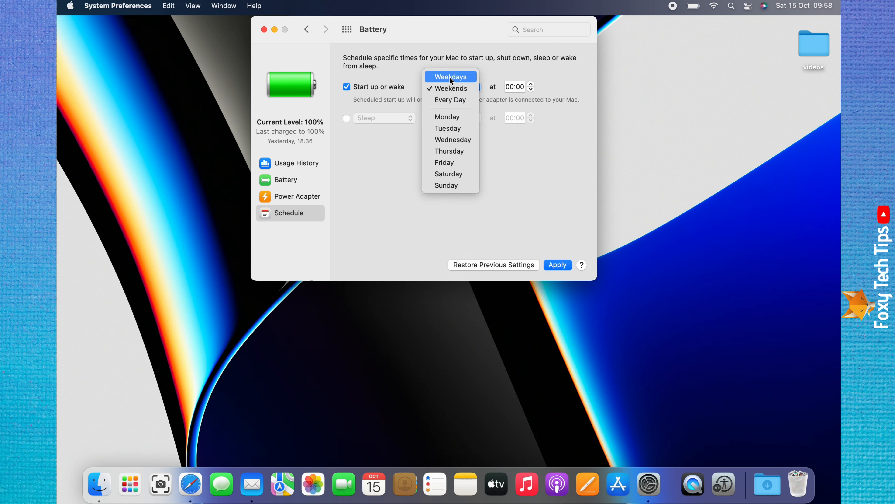
mouse_move(445, 163)
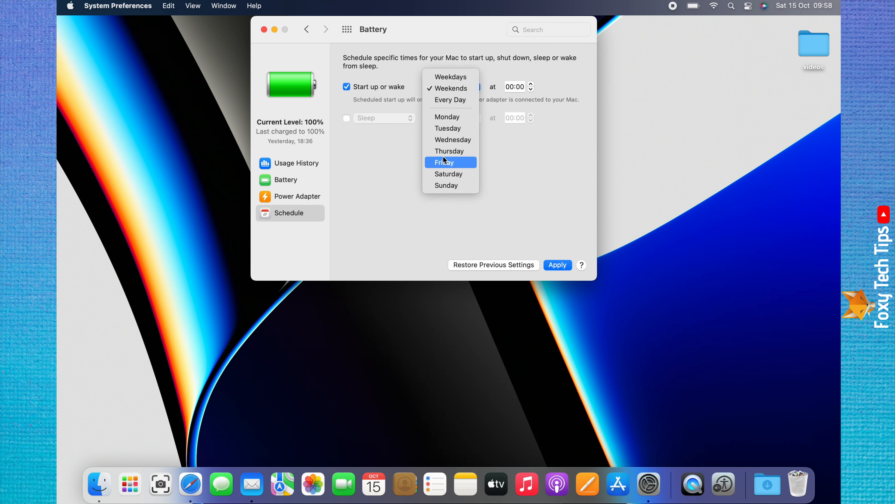
click(453, 140)
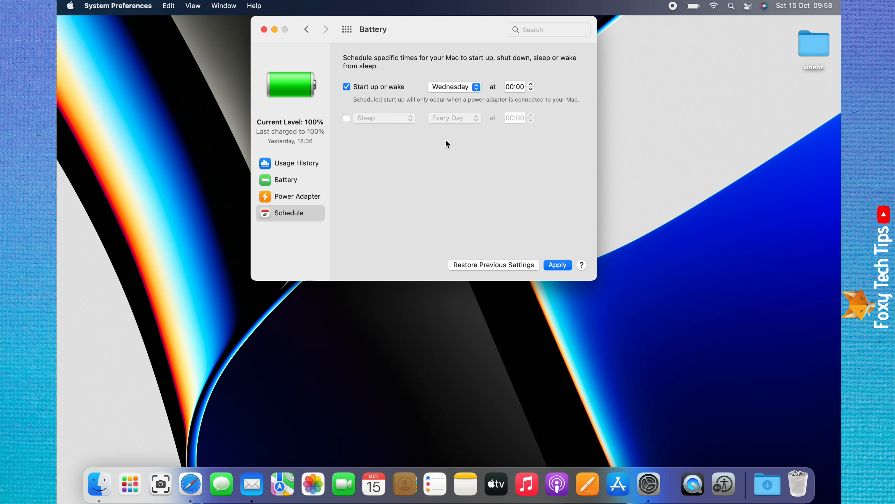
click(557, 264)
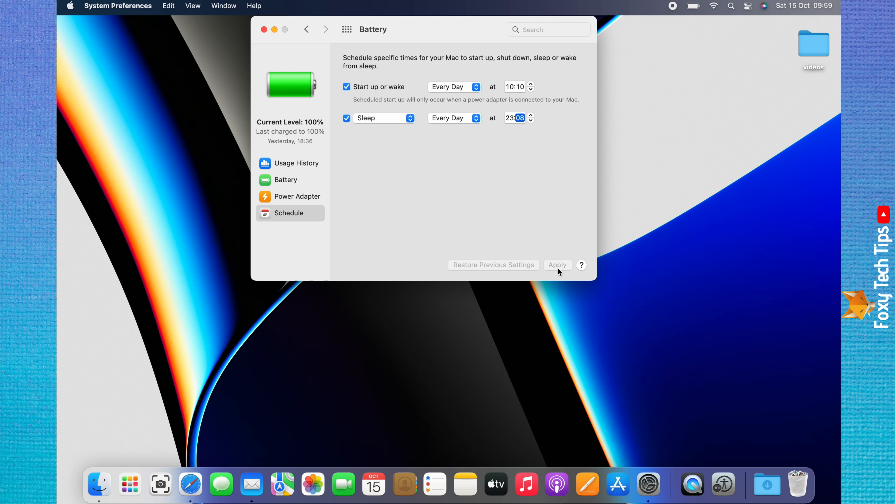
mouse_move(534, 153)
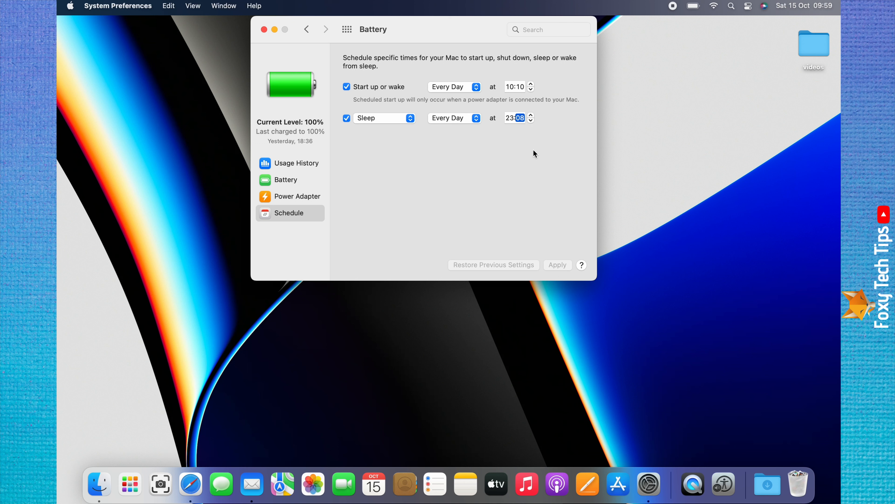
mouse_move(539, 143)
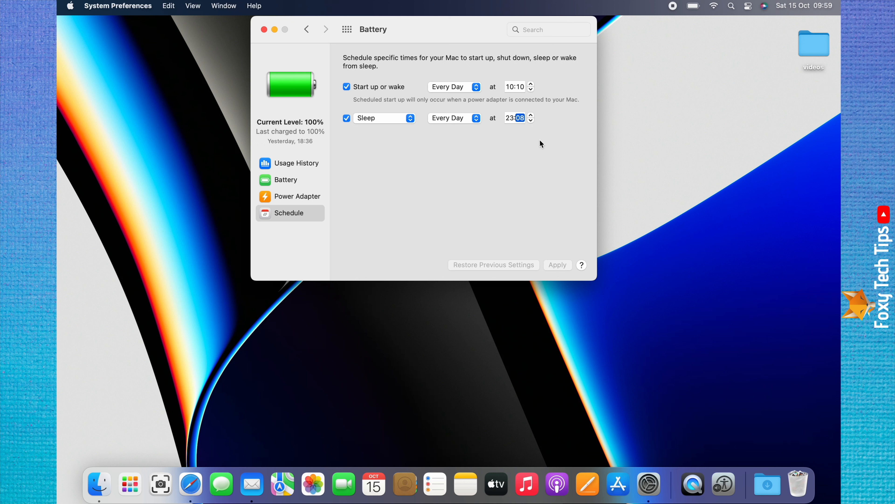